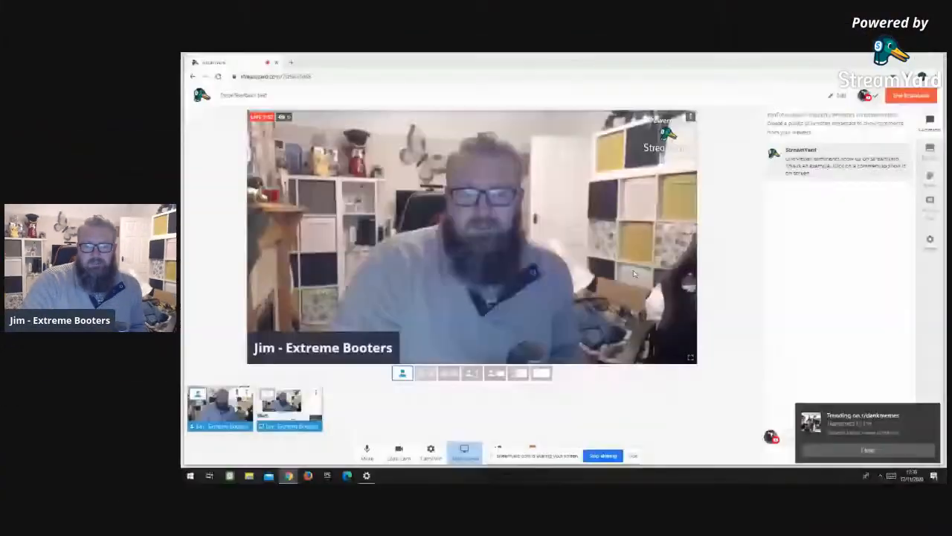
Minimize the StreamYard studio window so the desktop is visible
click(518, 373)
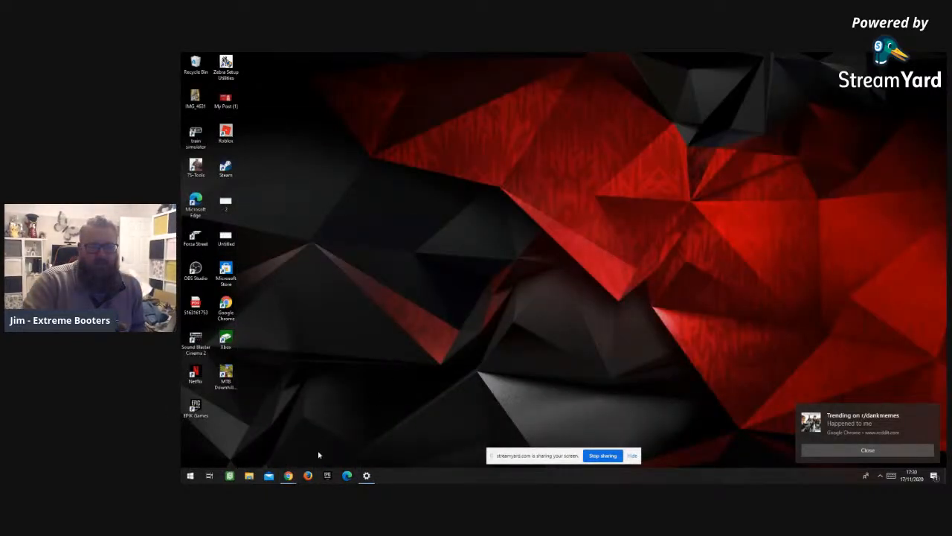
Launch Windows Settings from the Start menu
click(287, 475)
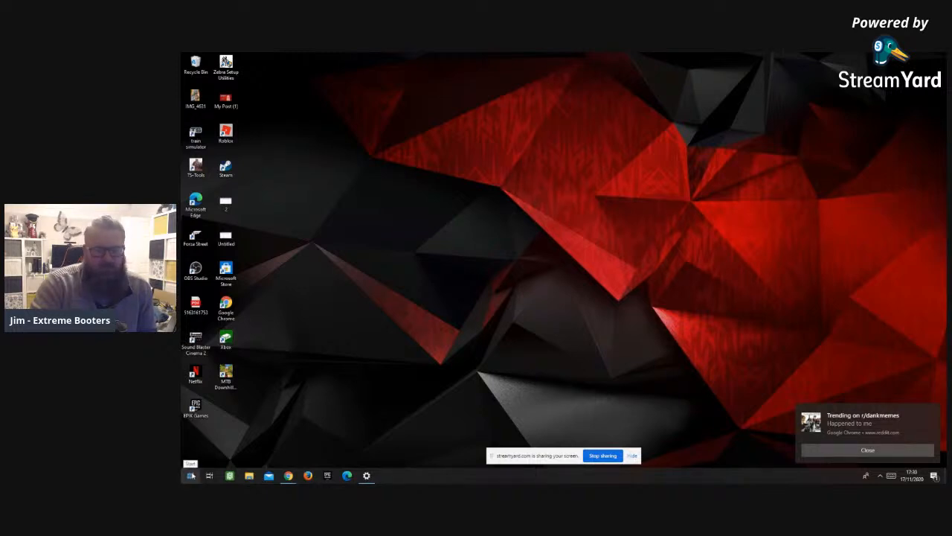
click(191, 476)
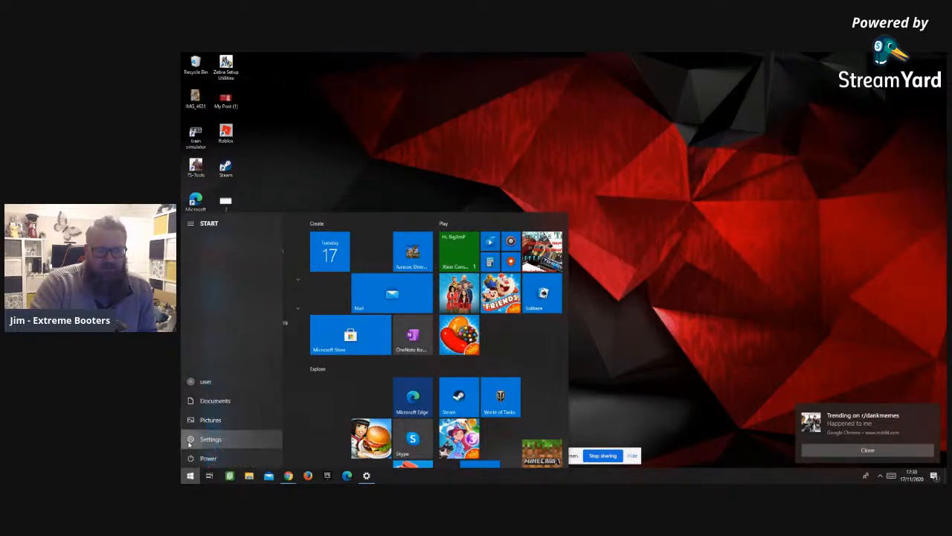
click(211, 439)
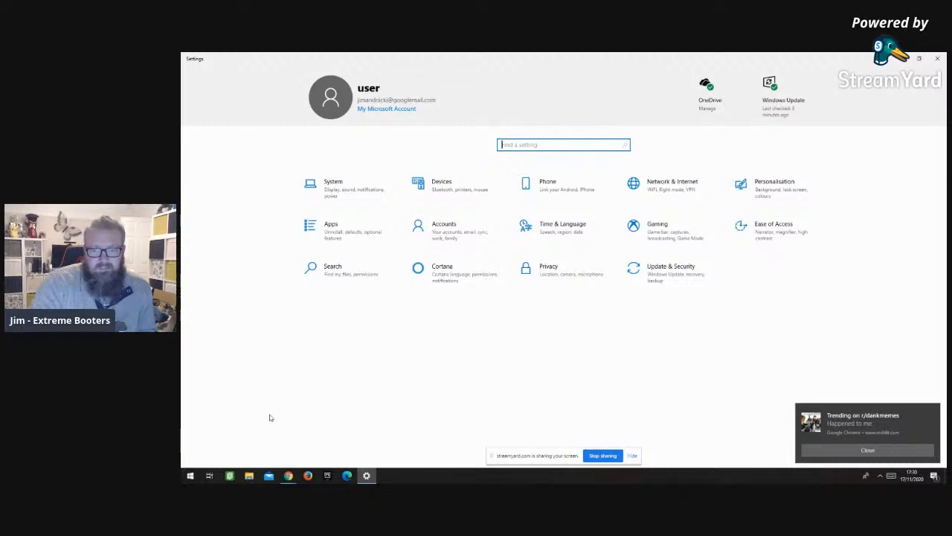
mouse_move(445, 188)
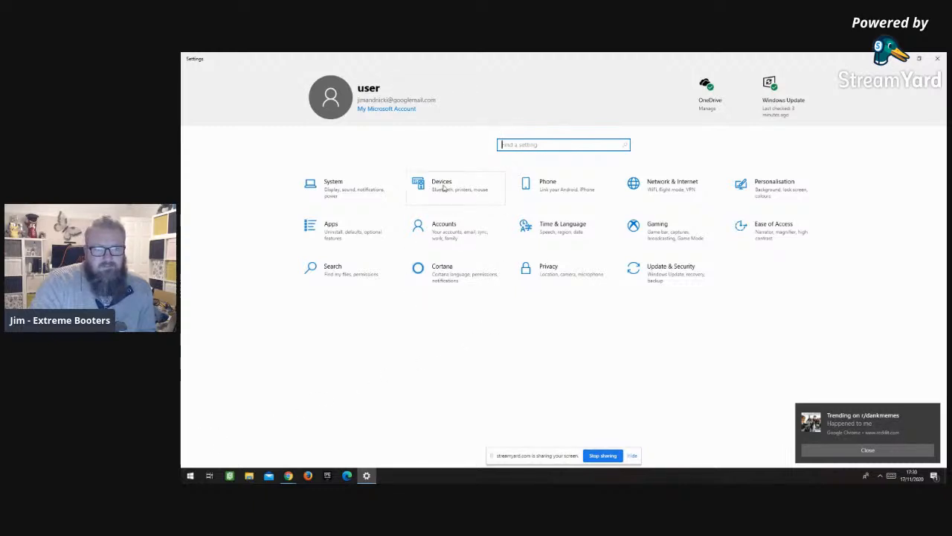
Browse Bluetooth & other devices to find the SideWinder Force Feedback 2 Joystick
click(441, 186)
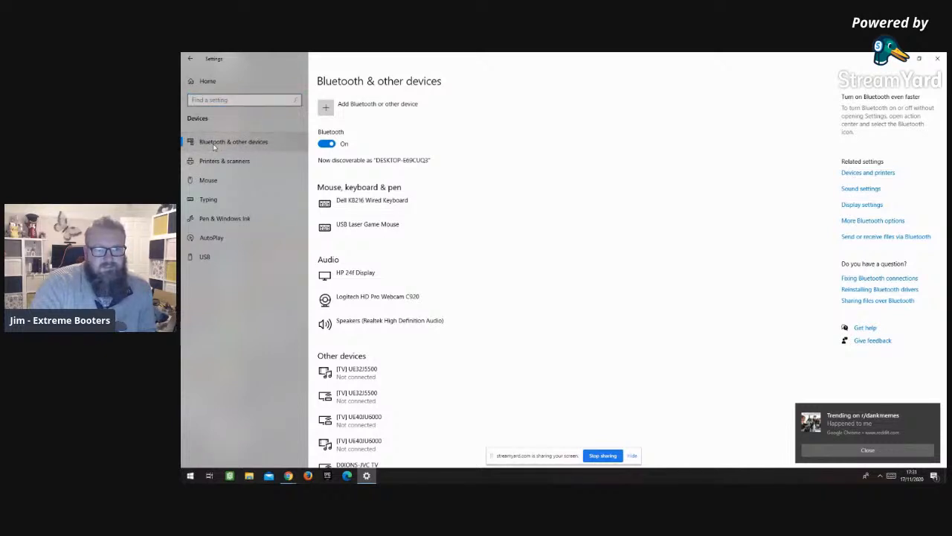
scroll(down, 3)
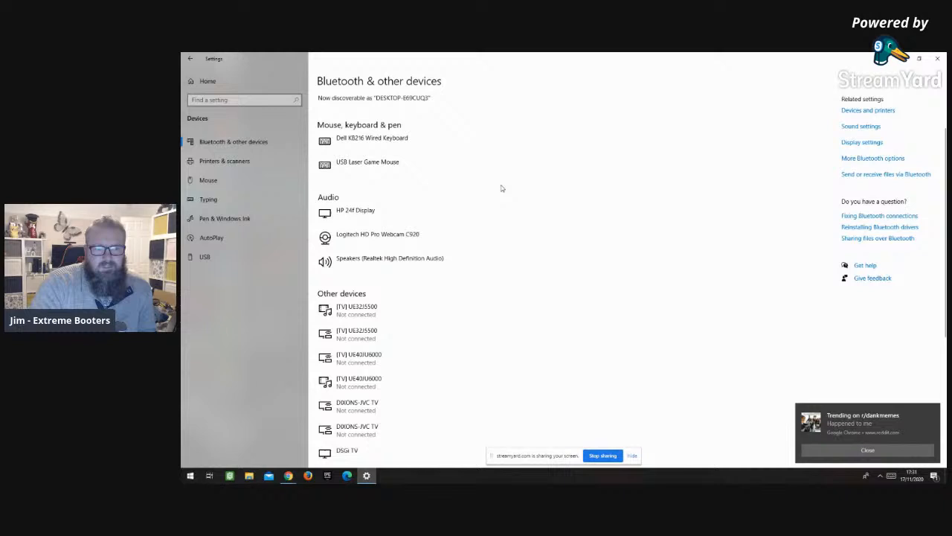
scroll(down, 3)
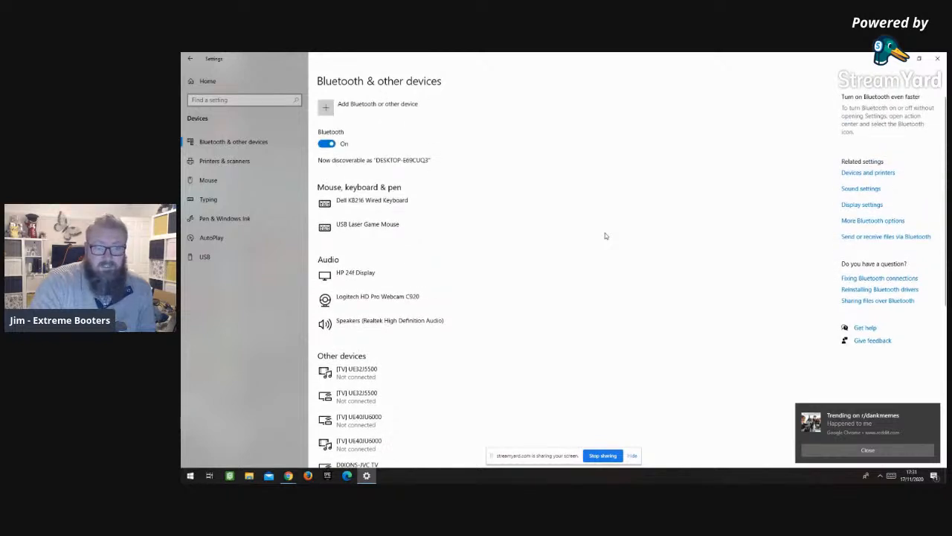
scroll(down, 3)
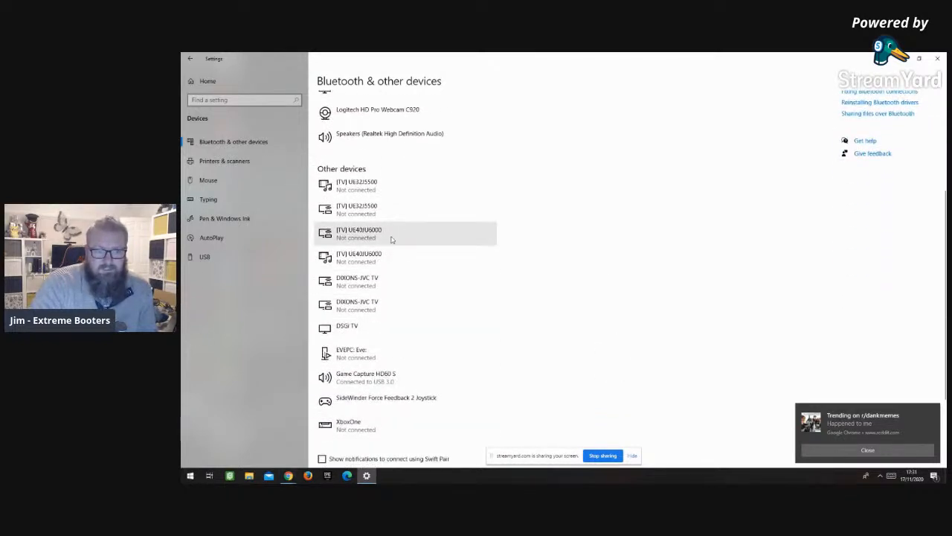
mouse_move(671, 209)
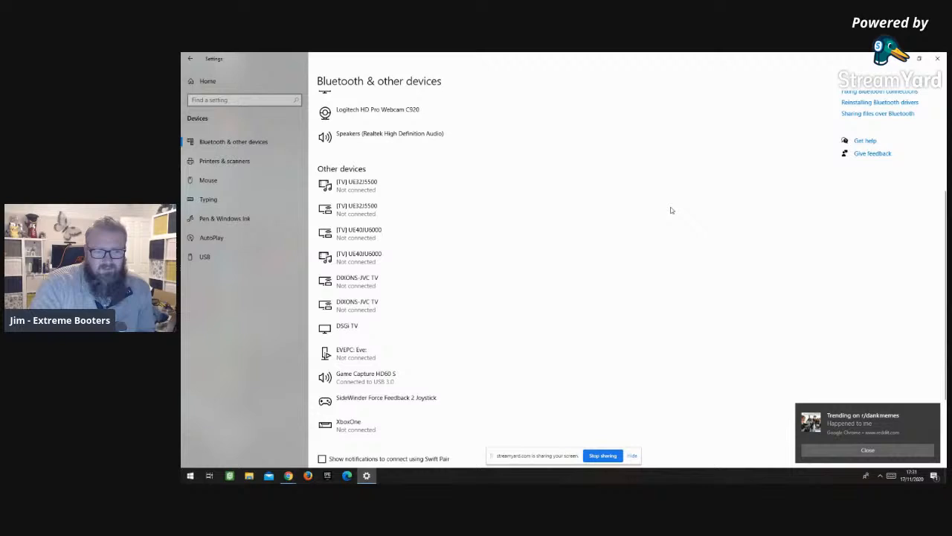
scroll(down, 3)
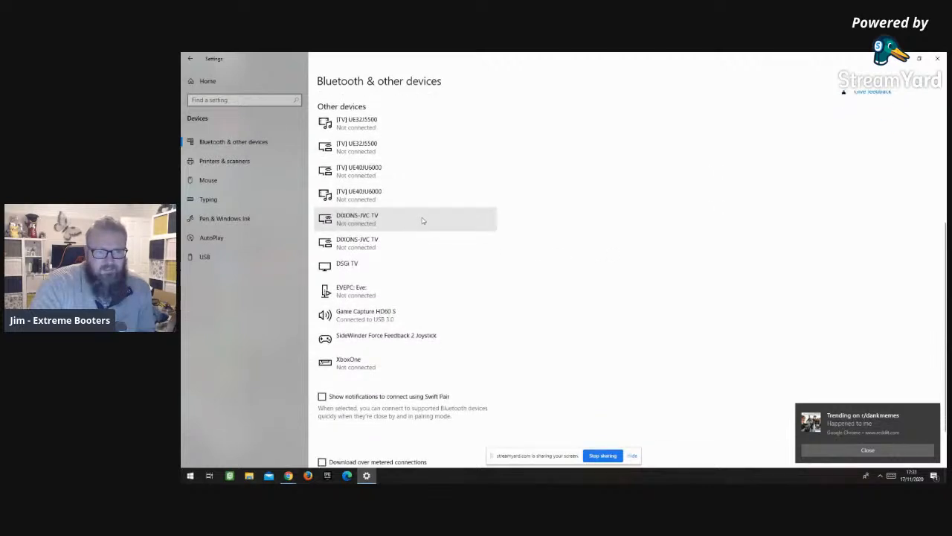
mouse_move(575, 151)
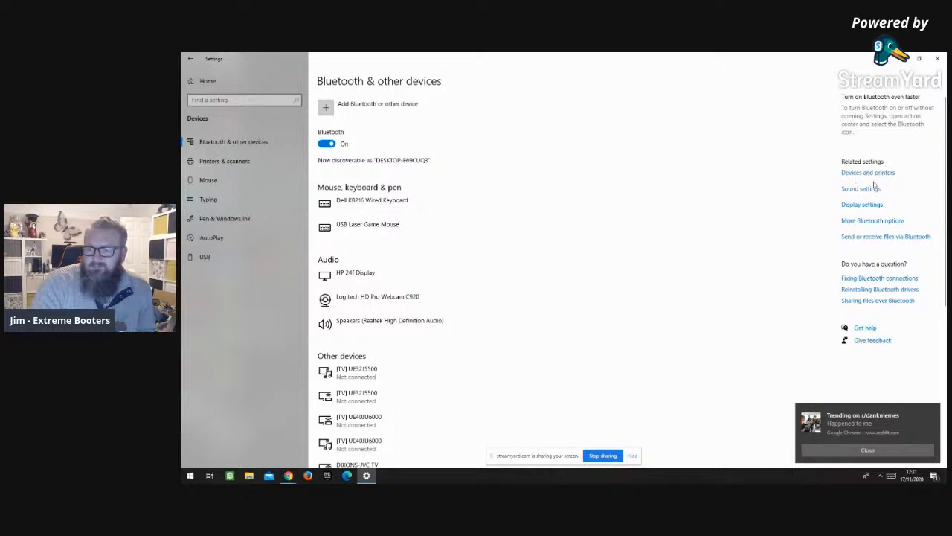
Open Devices and Printers from the Related settings link
click(867, 172)
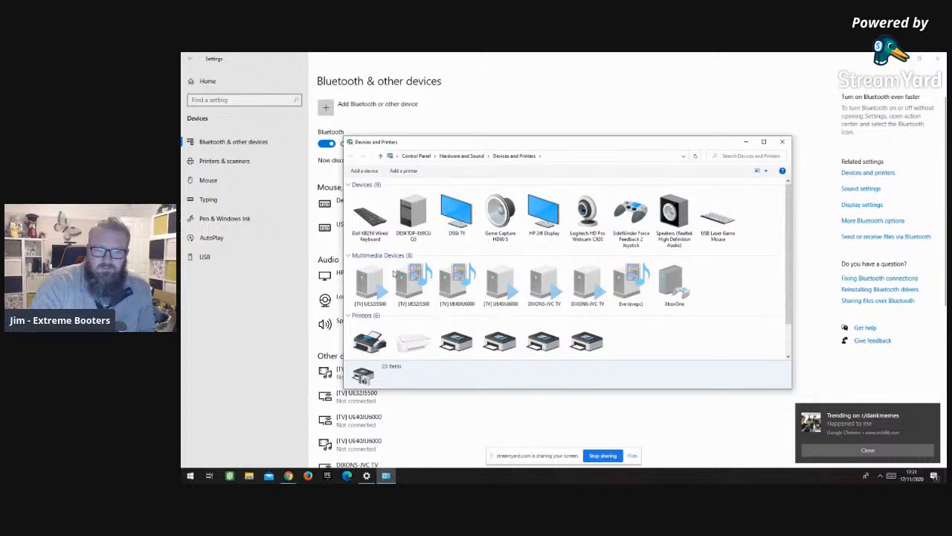
mouse_move(543, 287)
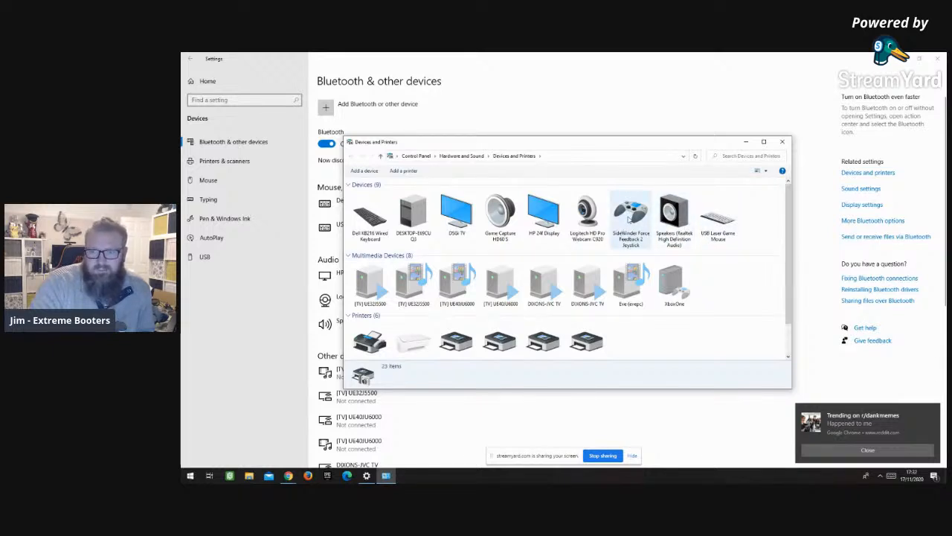
Check the SideWinder joystick's properties, close them, and bring up its context menu
double_click(630, 215)
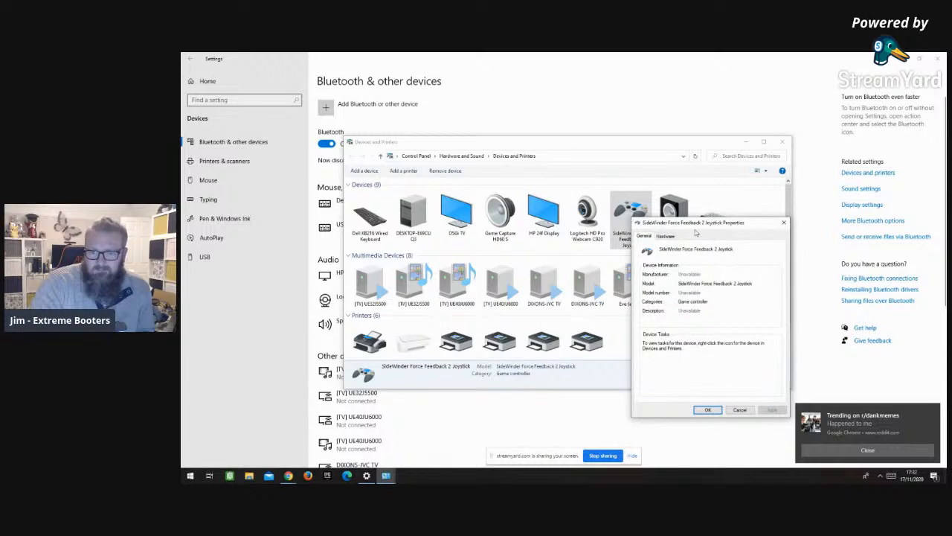
drag(694, 222, 564, 200)
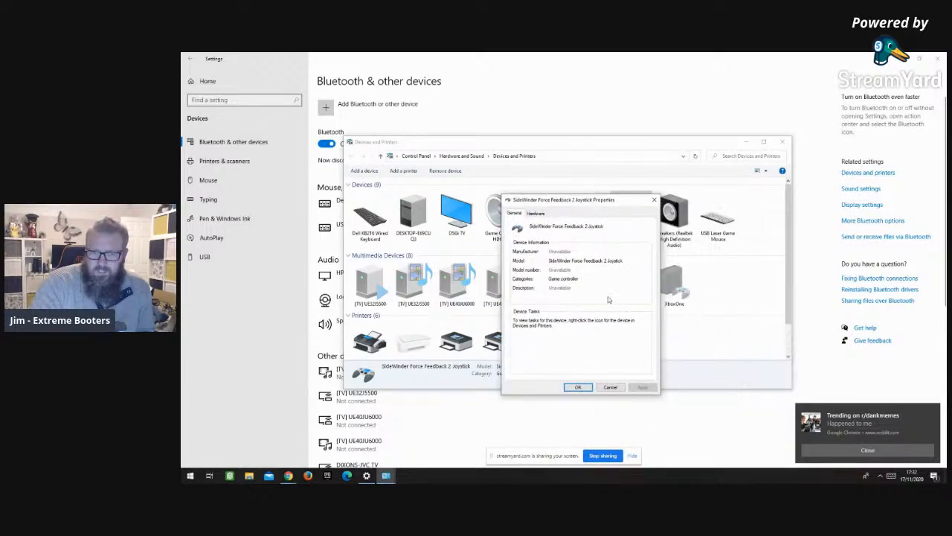
click(577, 386)
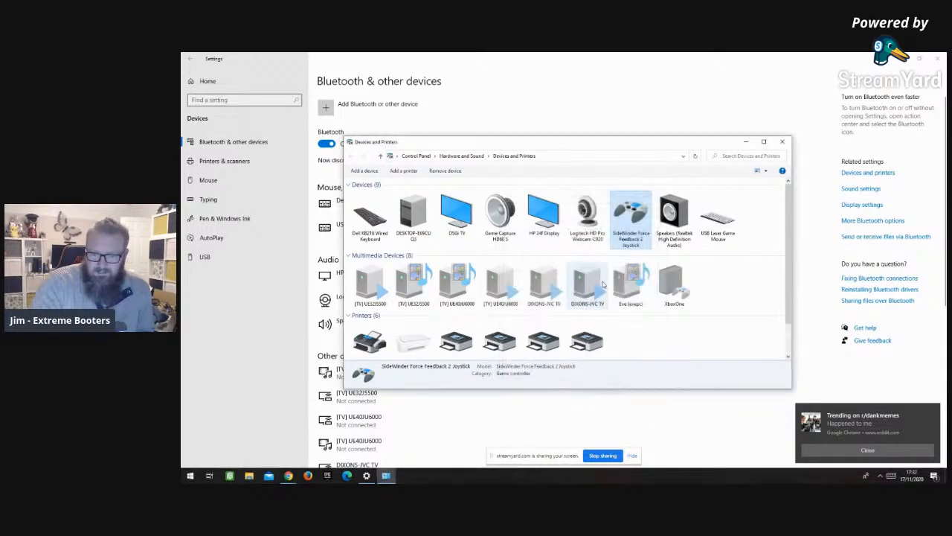
right_click(631, 216)
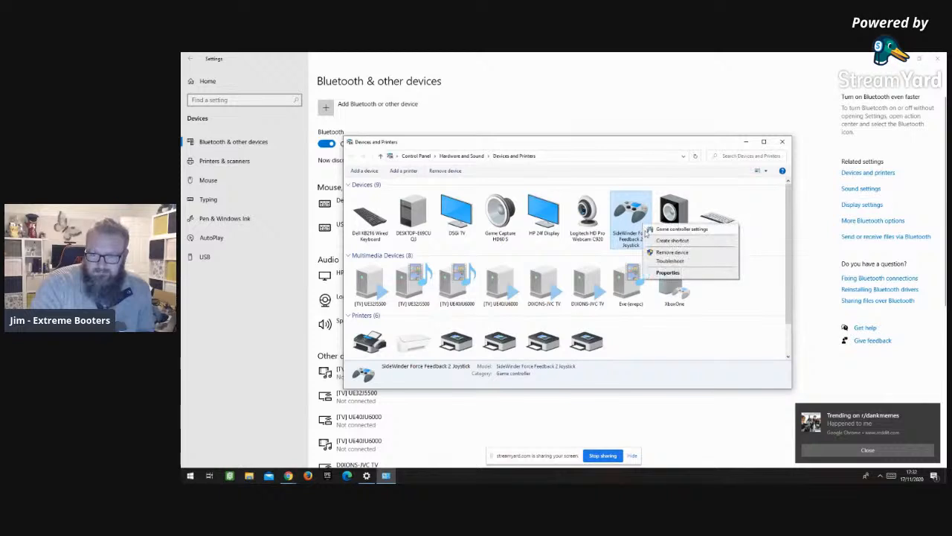
Open the SideWinder joystick's Game Controllers properties, glance at Settings, and return to Test
click(680, 228)
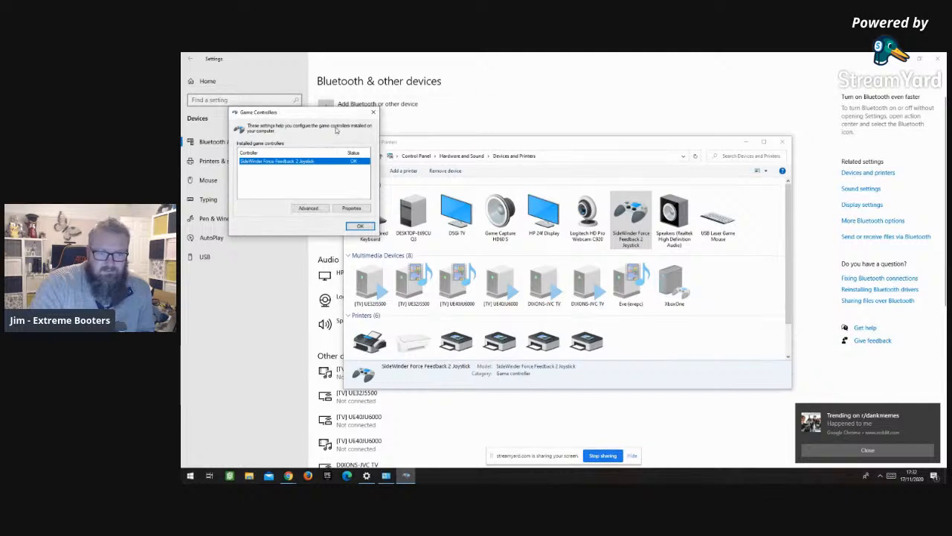
mouse_move(283, 203)
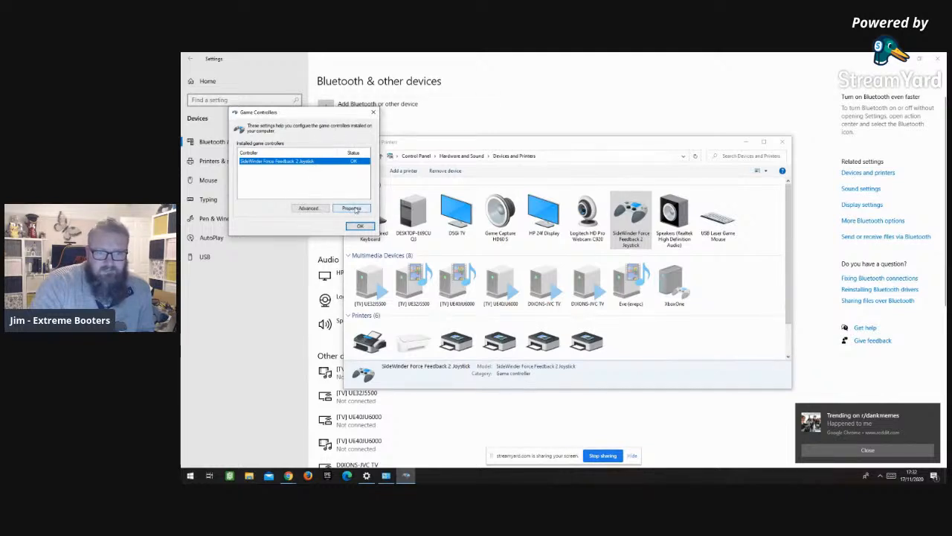
click(351, 207)
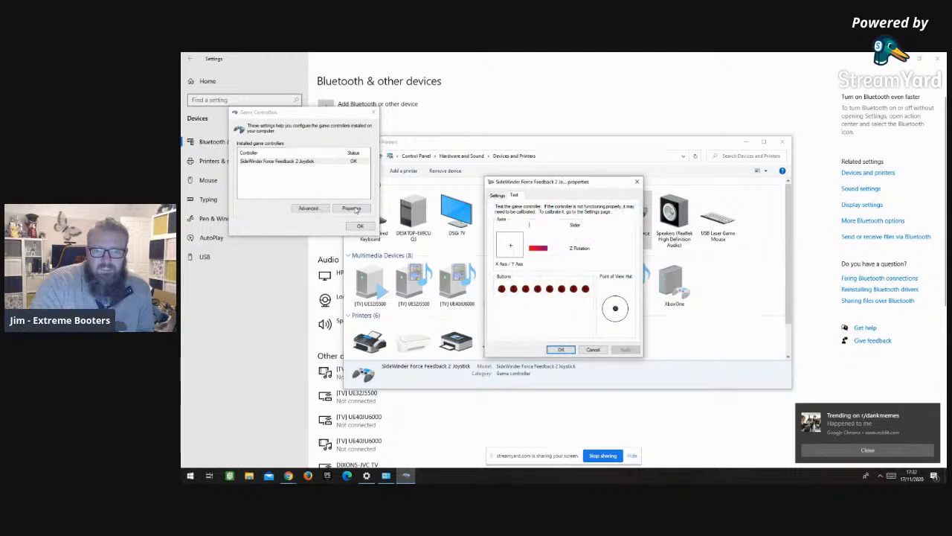
click(497, 195)
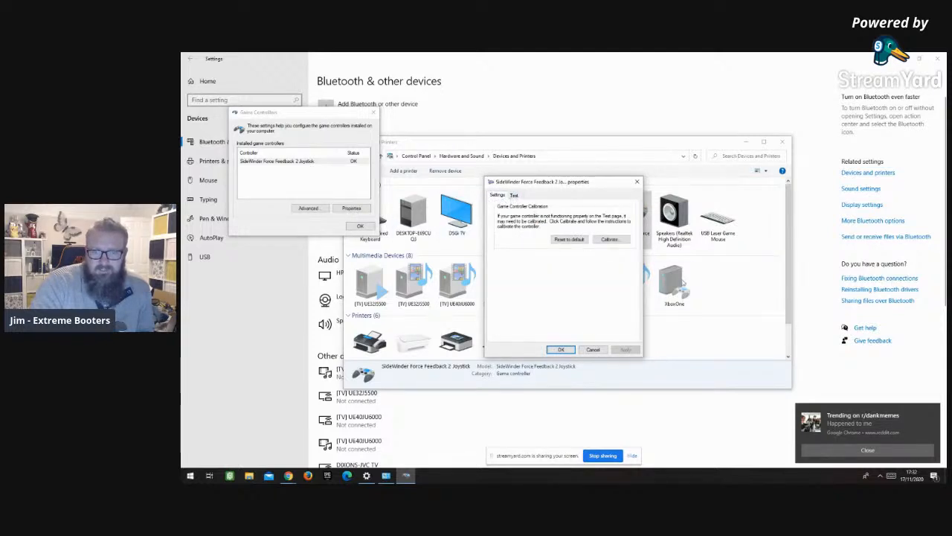
click(515, 195)
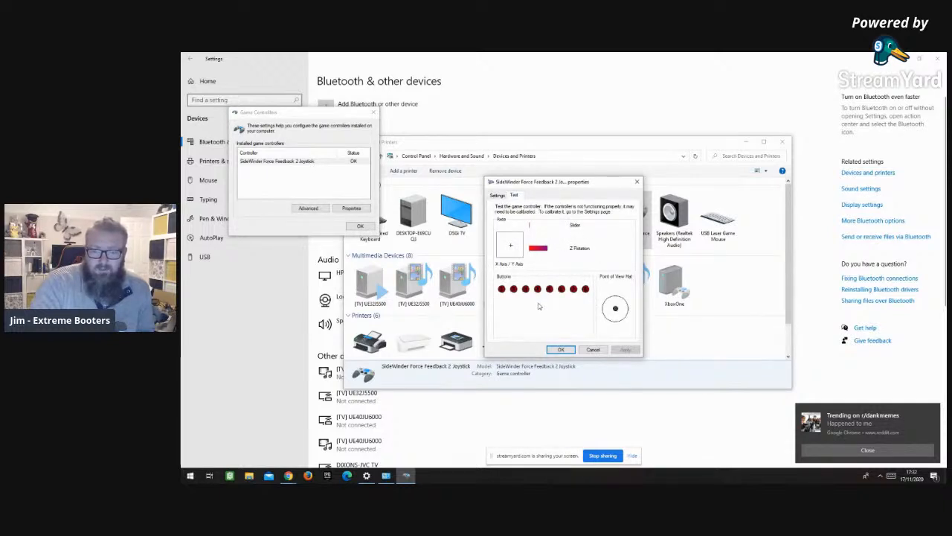
mouse_move(686, 400)
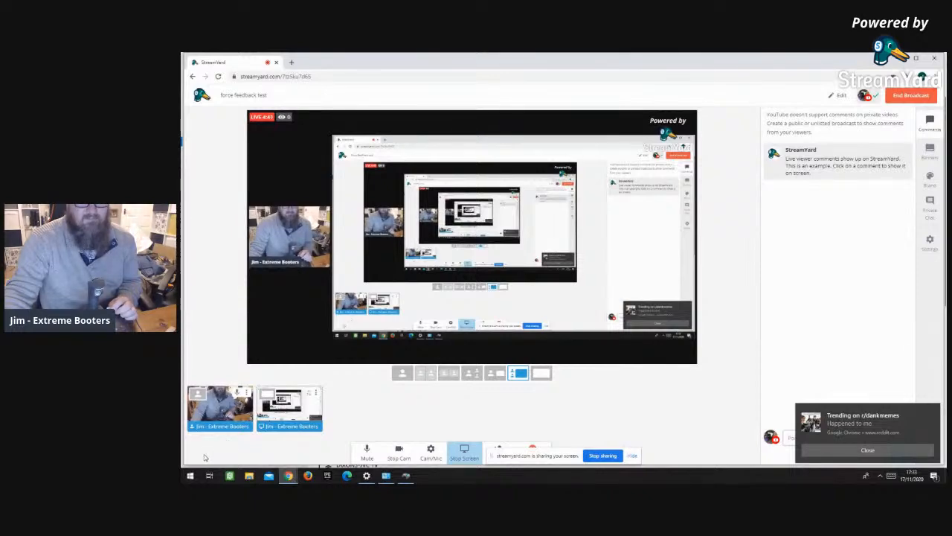
mouse_move(484, 457)
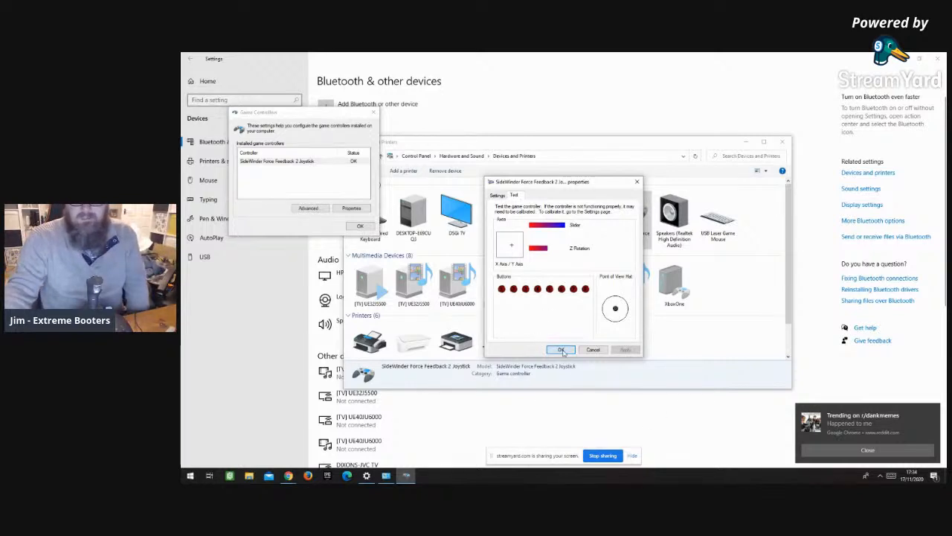
Close the joystick properties, Settings, and Devices and Printers windows
click(561, 350)
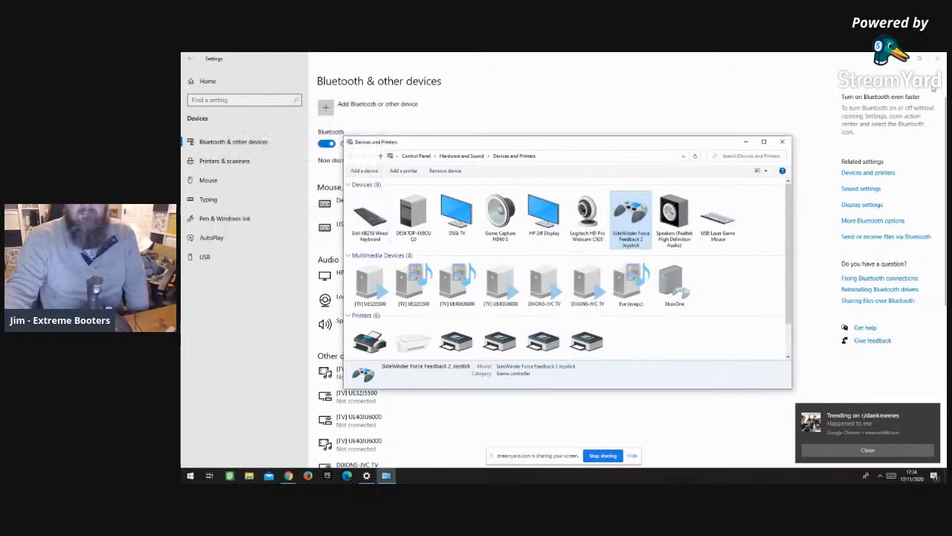
click(782, 142)
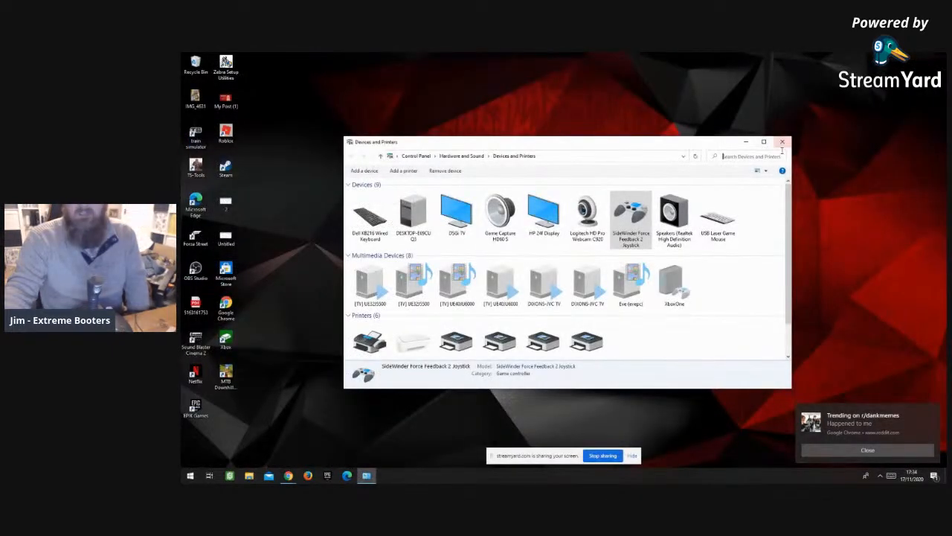
click(782, 141)
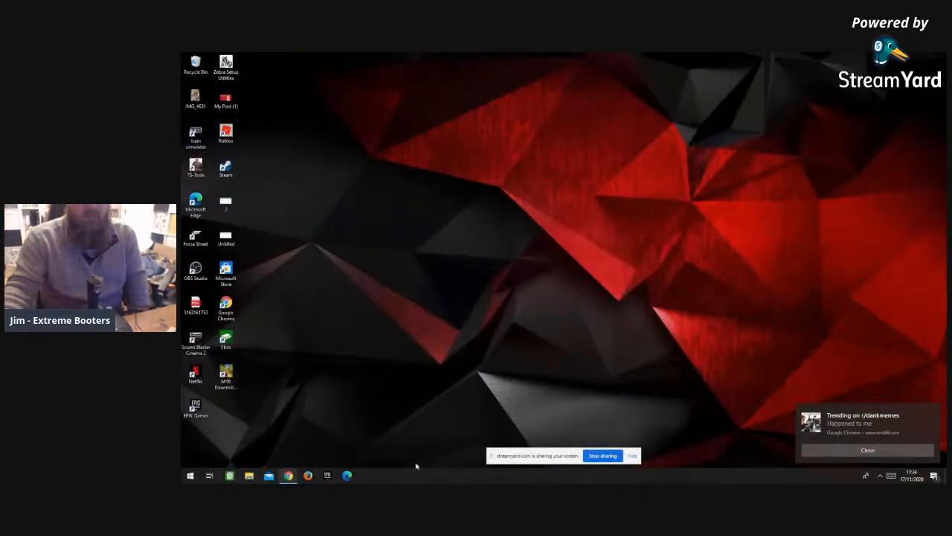